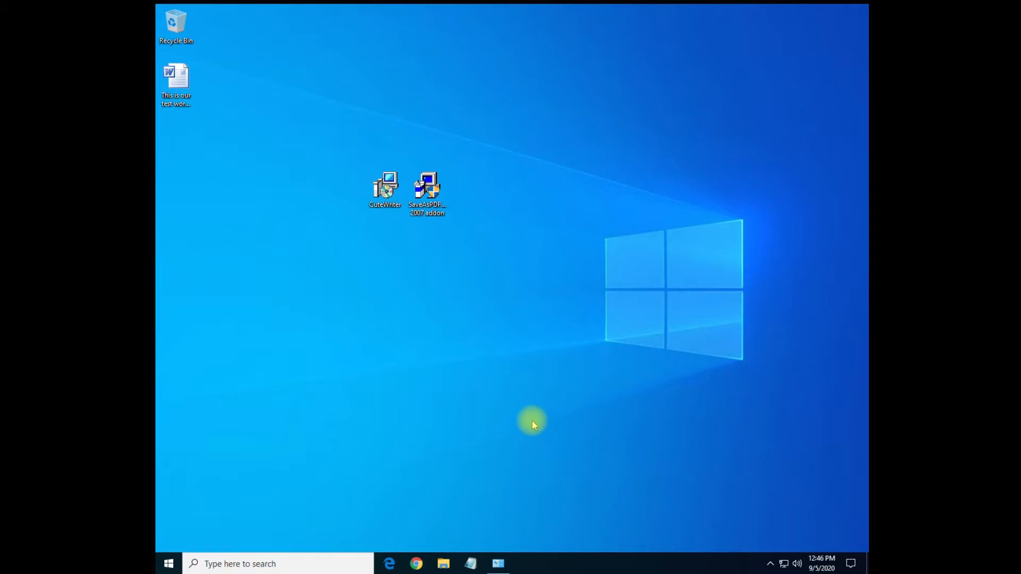
{"action": "mouse_move", "coordinate": [241, 187]}
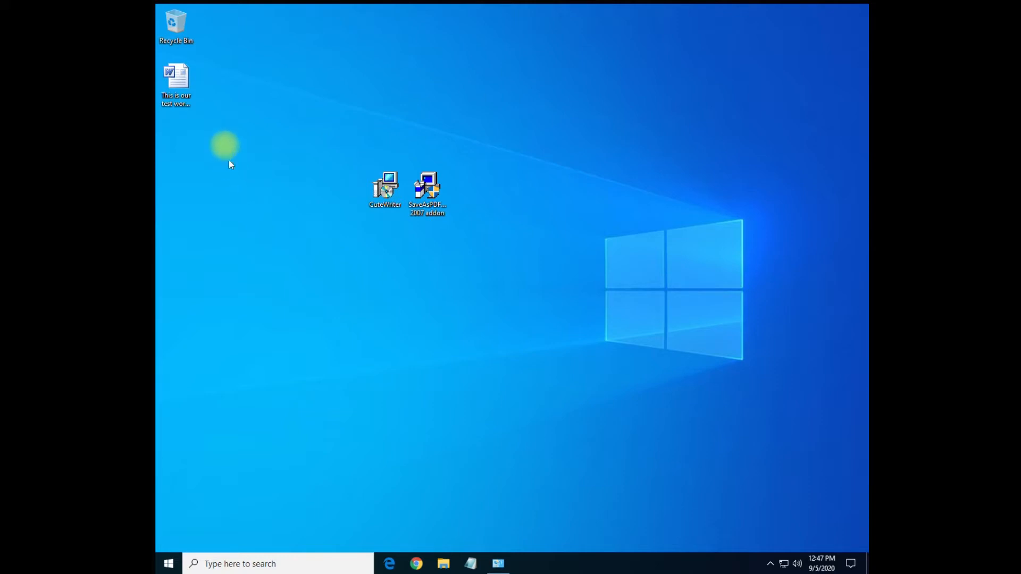
Step: Open the test Word document from the desktop, then minimize Word
{"action": "double_click", "coordinate": [176, 77]}
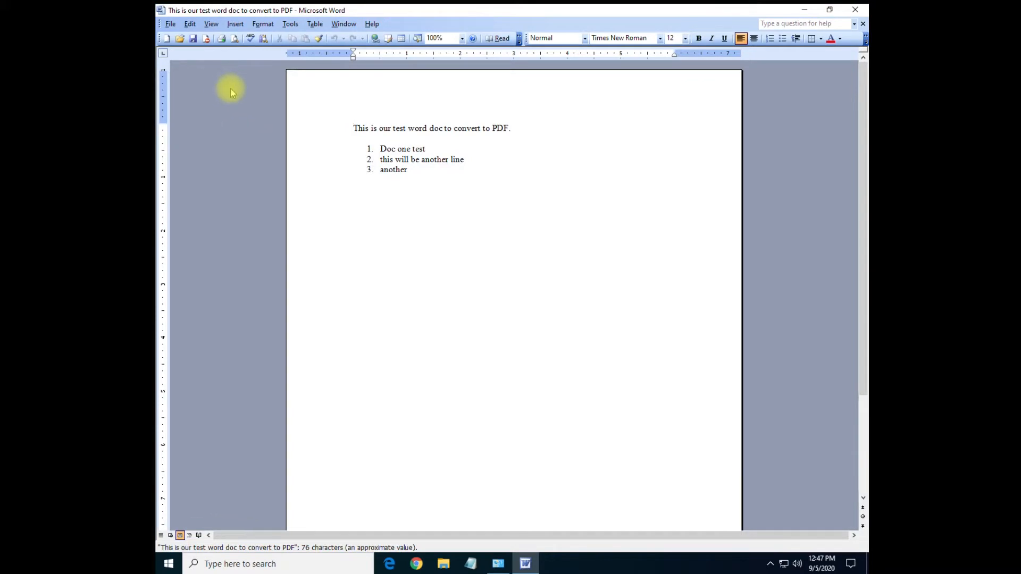
{"action": "left_click", "coordinate": [354, 128]}
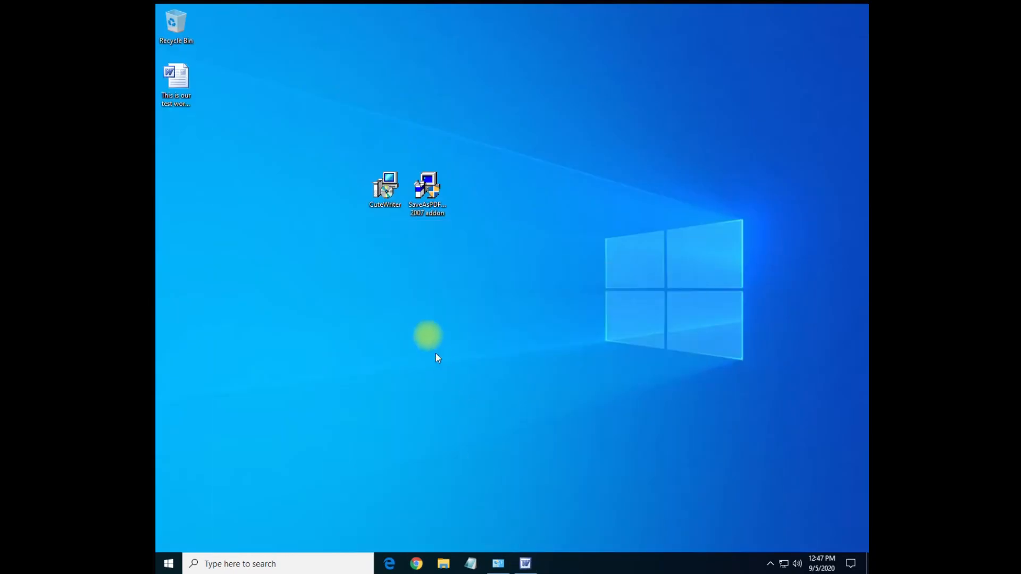
Step: Select the CutePDF Writer installer and move the SaveAsPDF add-in icon to the right
{"action": "left_click", "coordinate": [384, 190]}
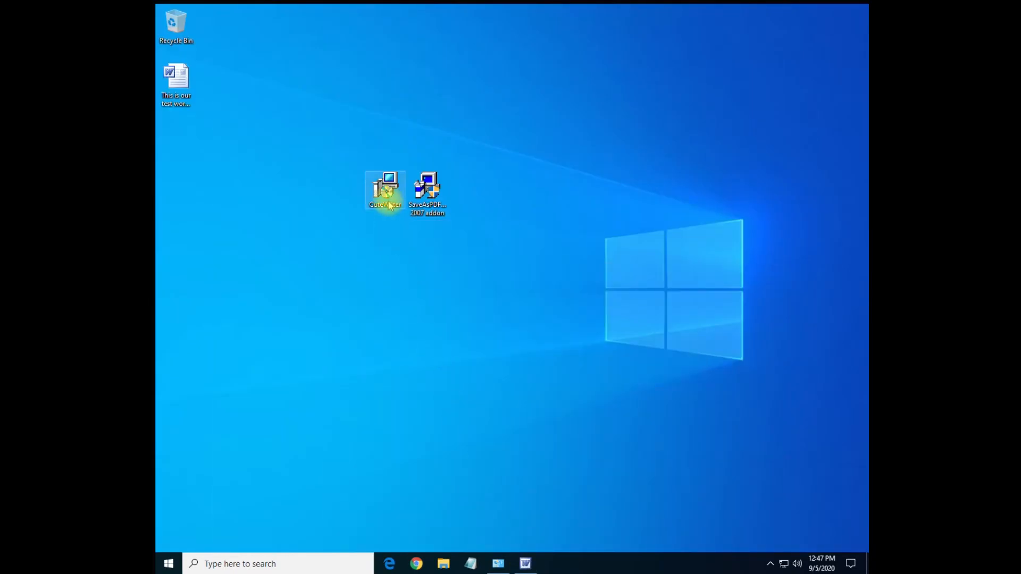
{"action": "mouse_move", "coordinate": [384, 189]}
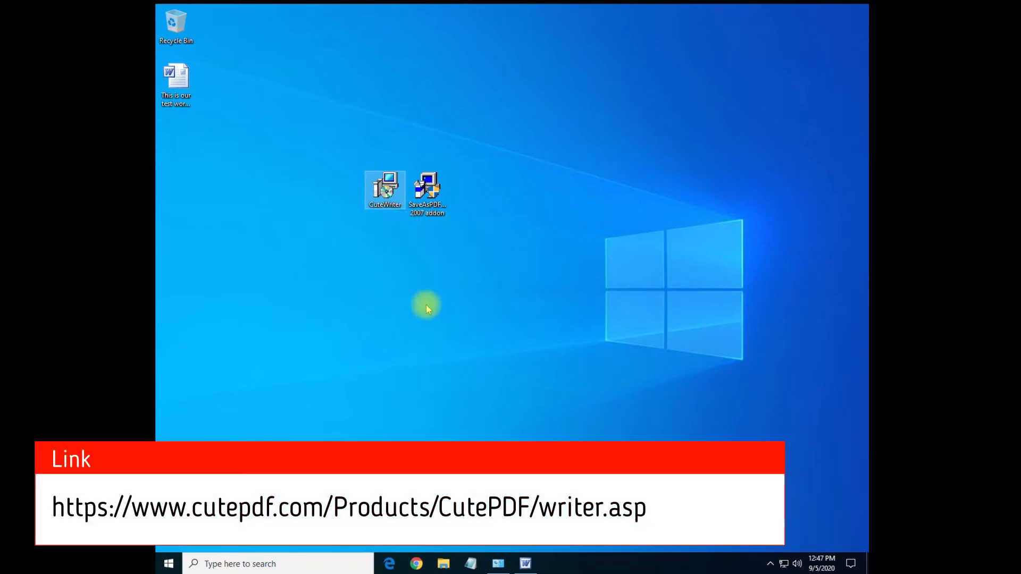
{"action": "left_click", "coordinate": [428, 189]}
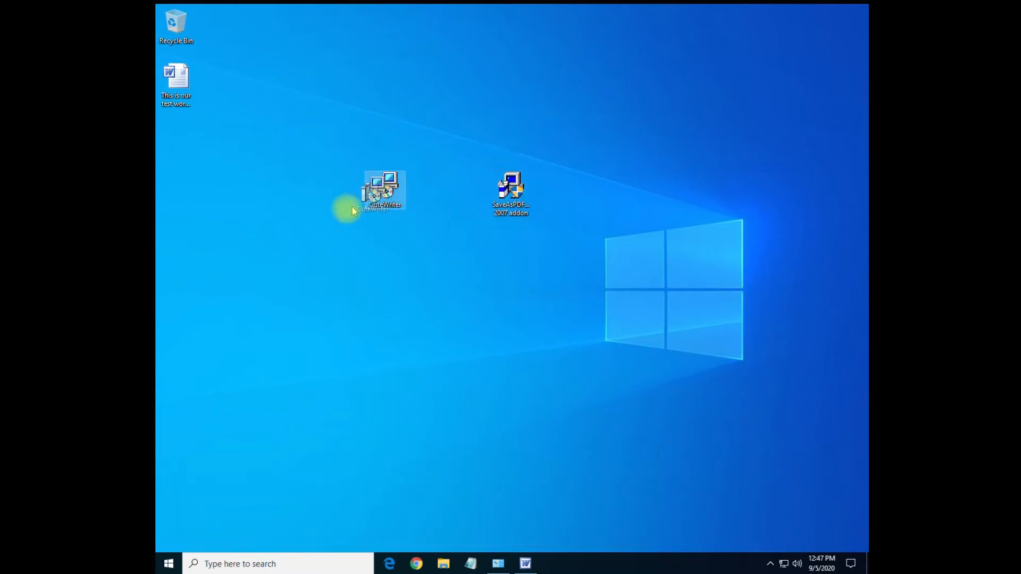
Step: Run the CuteWriter installer and decline uninstalling the existing CutePDF Writer
{"action": "left_click_drag", "start_coordinate": [384, 192], "coordinate": [384, 246]}
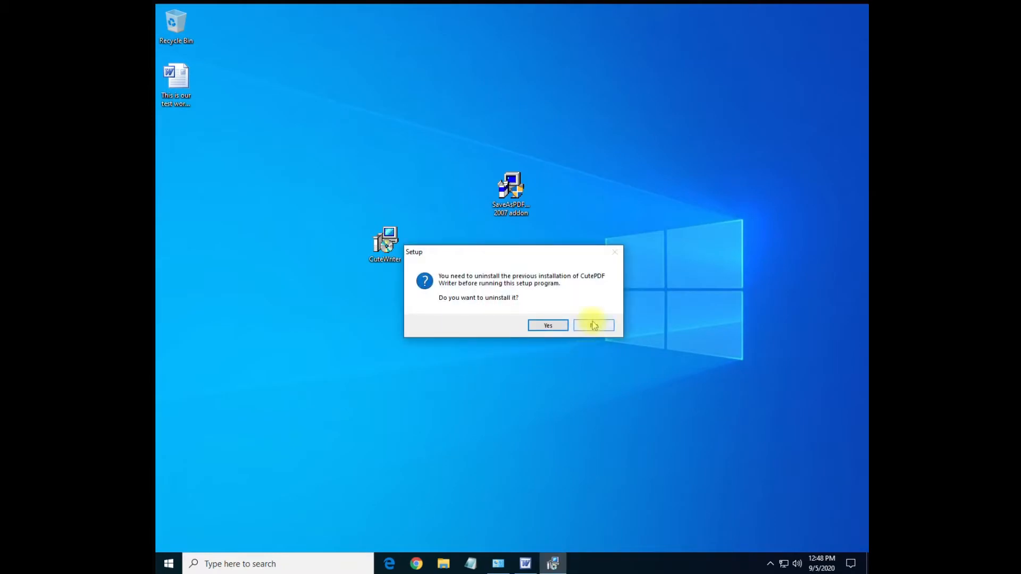
{"action": "left_click", "coordinate": [592, 326]}
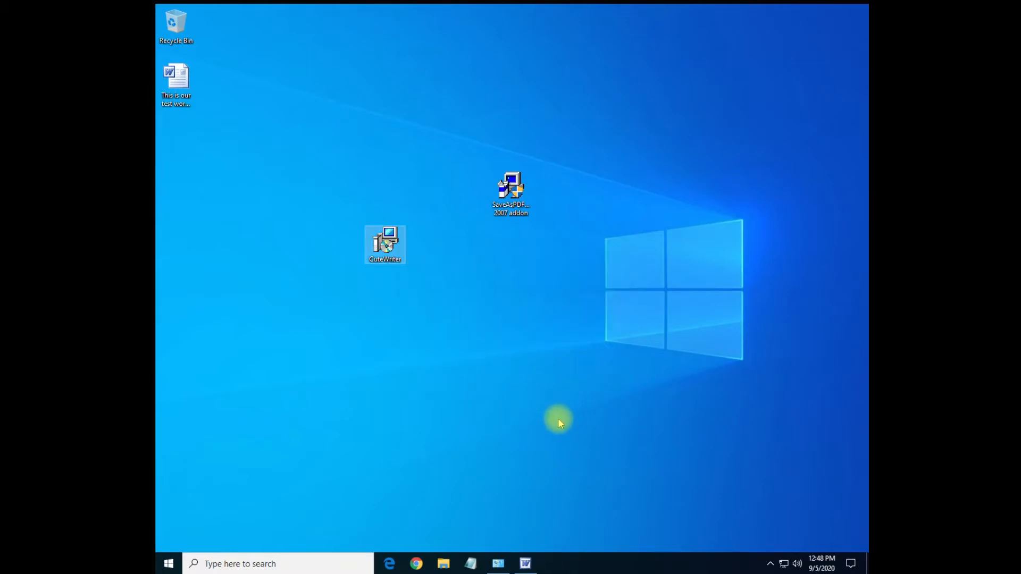
{"action": "mouse_move", "coordinate": [521, 512]}
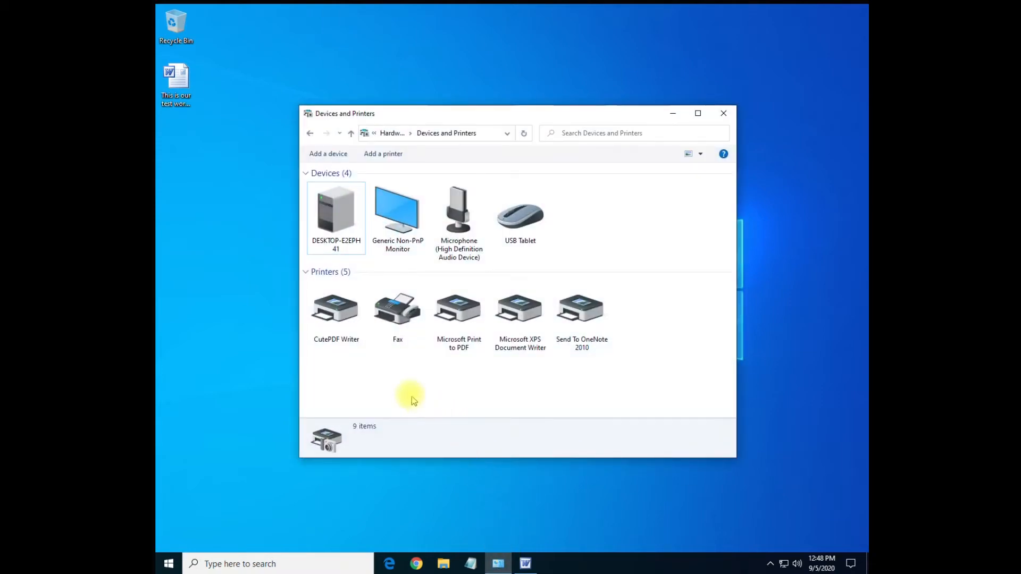
Step: Inspect the CutePDF Writer and Microsoft Print to PDF printers in Devices and Printers
{"action": "left_click", "coordinate": [336, 313]}
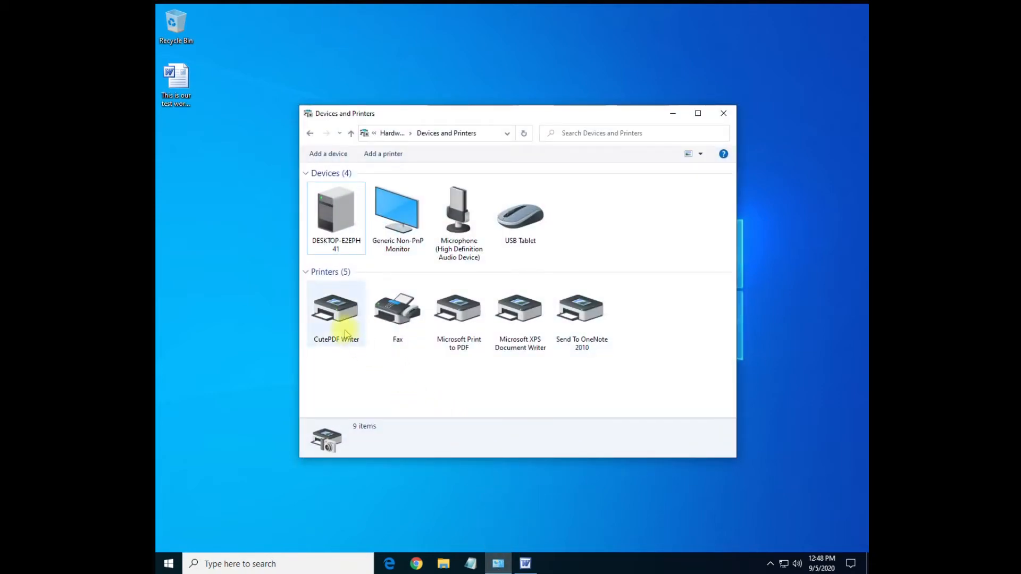
{"action": "left_click", "coordinate": [336, 309]}
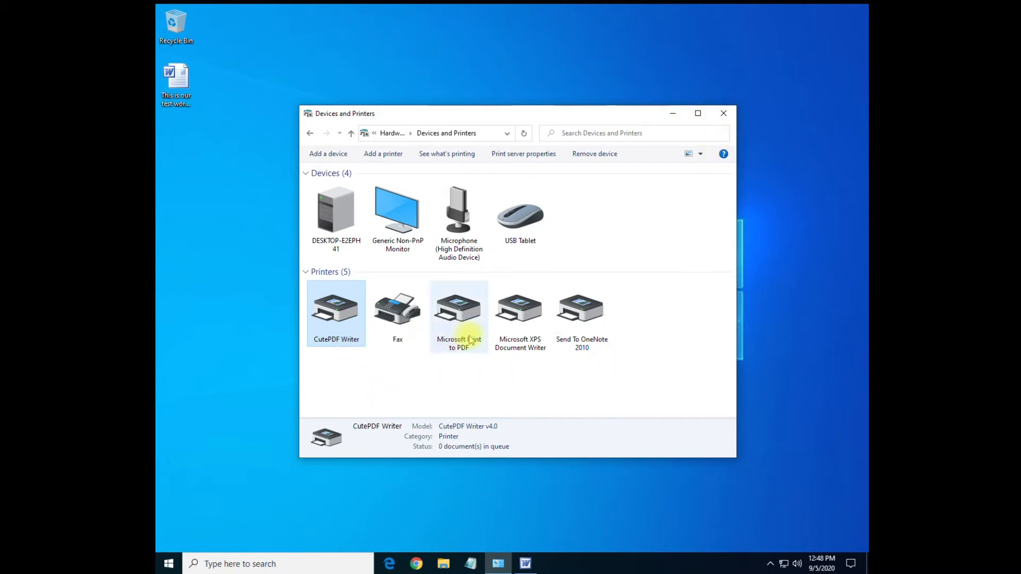
{"action": "left_click", "coordinate": [458, 308]}
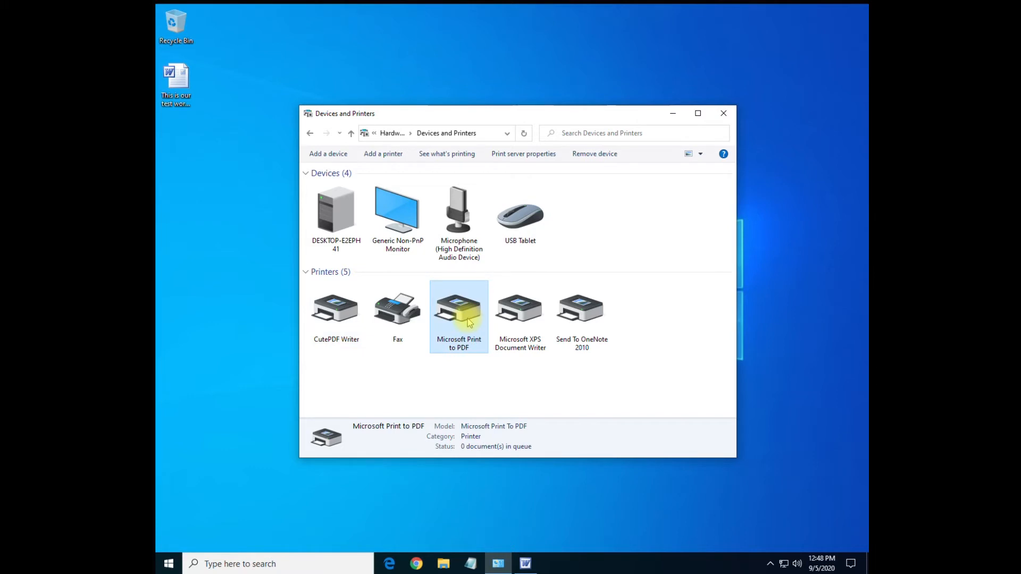
{"action": "mouse_move", "coordinate": [498, 365]}
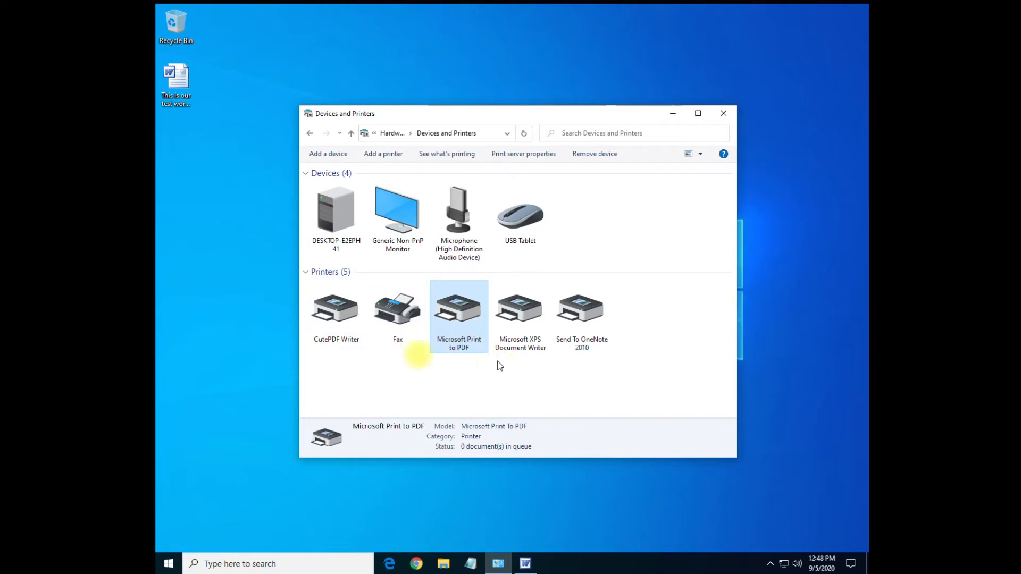
{"action": "mouse_move", "coordinate": [371, 406]}
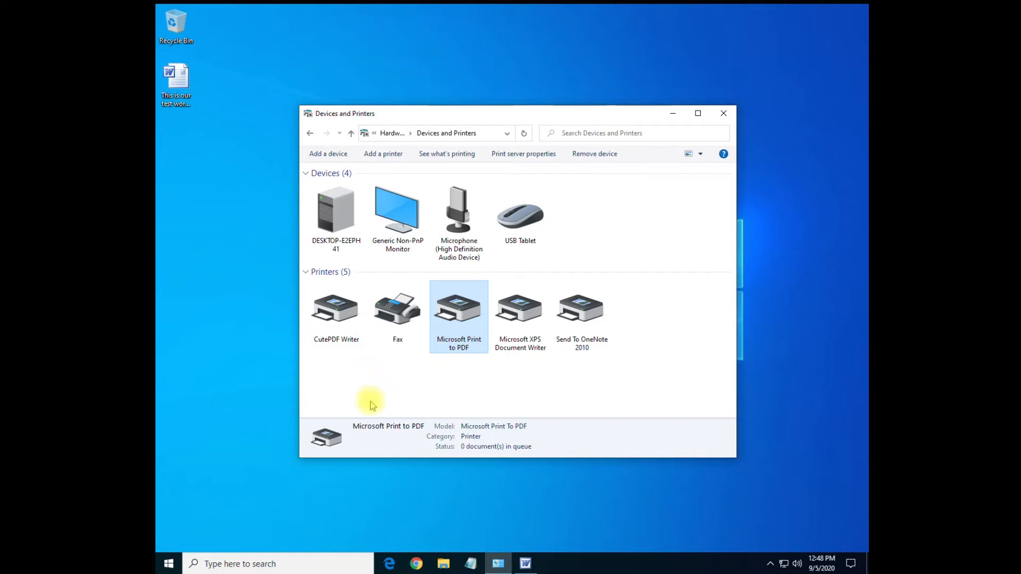
{"action": "left_click", "coordinate": [336, 306]}
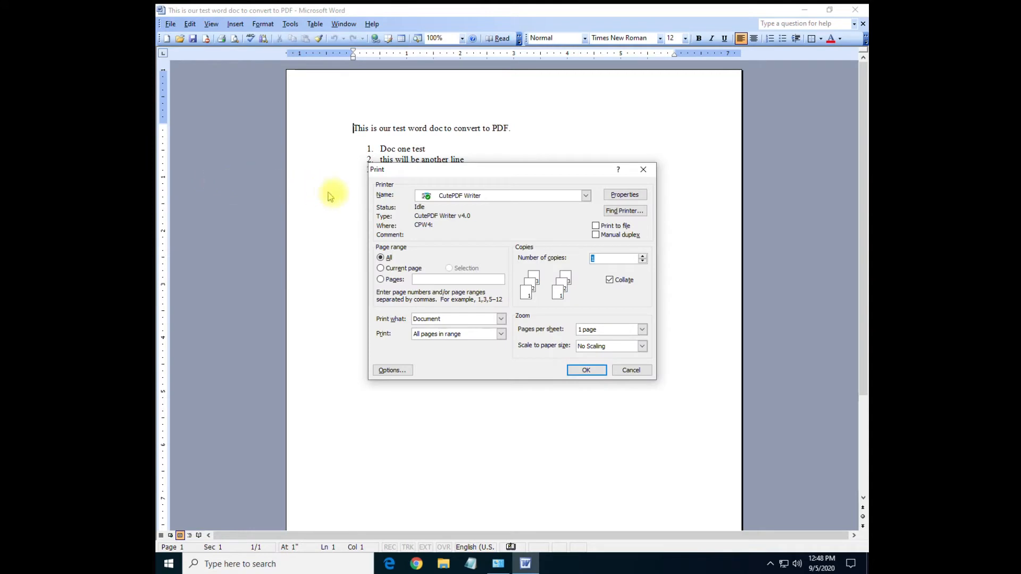
Step: Print the document to the CutePDF Writer printer
{"action": "left_click", "coordinate": [584, 196]}
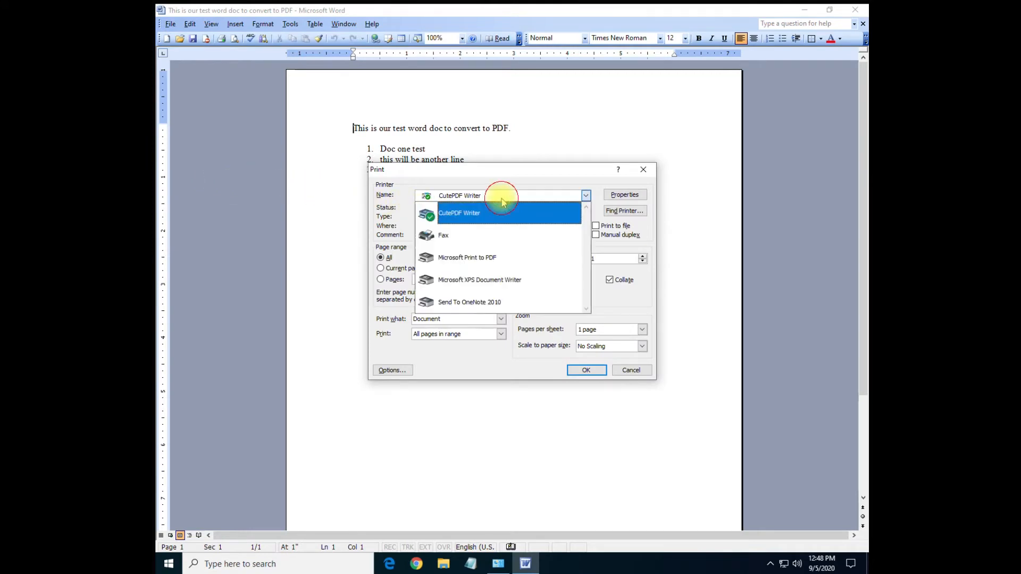
{"action": "left_click", "coordinate": [459, 213]}
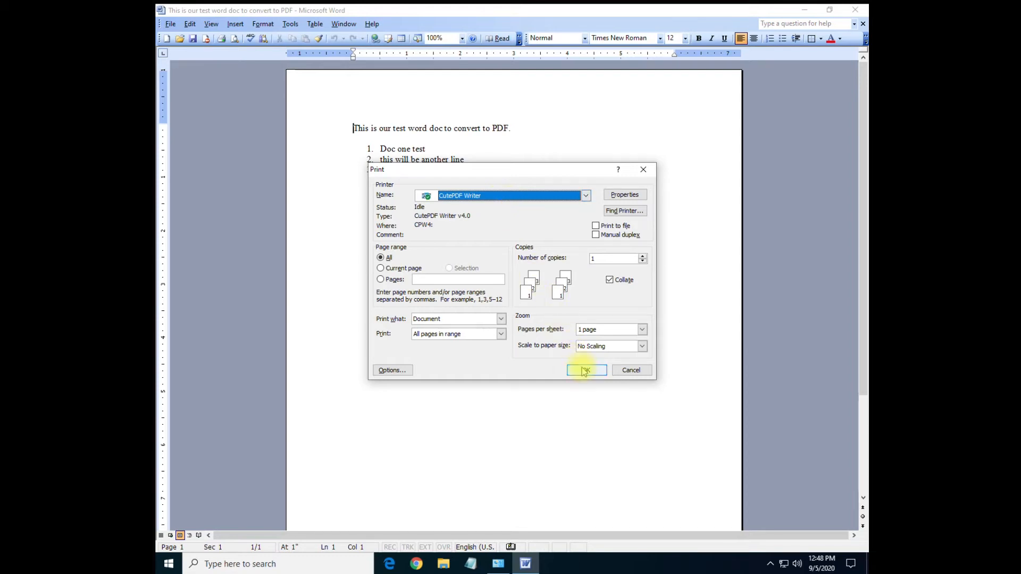
{"action": "left_click", "coordinate": [585, 370]}
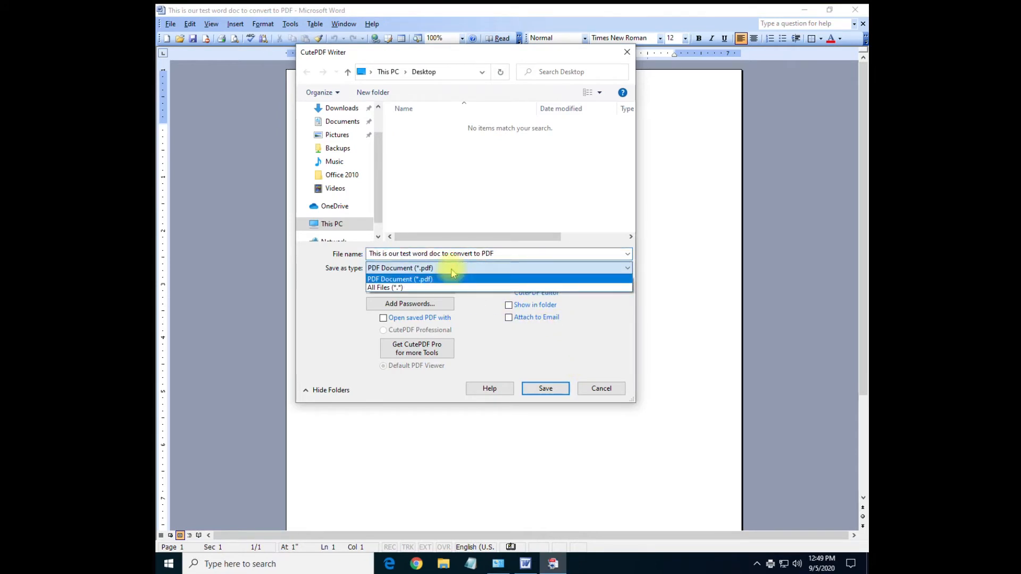
Step: Save the PDF to the Desktop as 'this is our test pdf'
{"action": "left_click", "coordinate": [400, 279]}
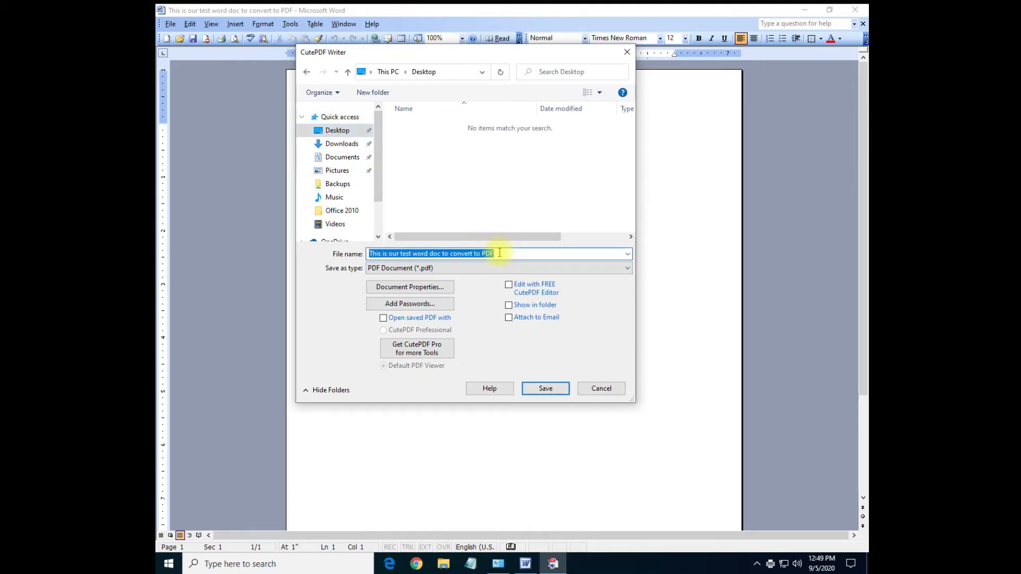
{"action": "type", "text": "this is our test pdf"}
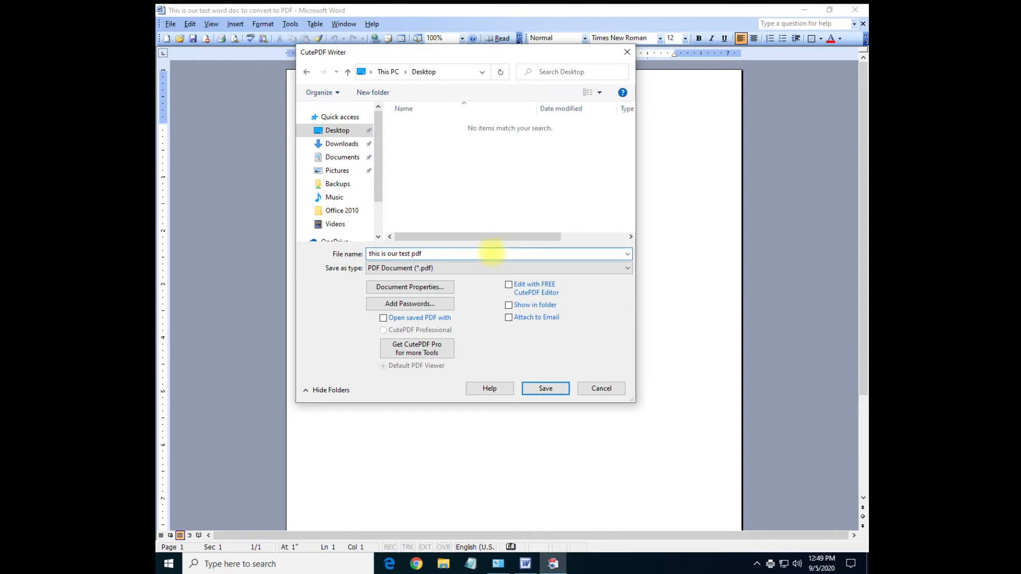
{"action": "left_click", "coordinate": [545, 388]}
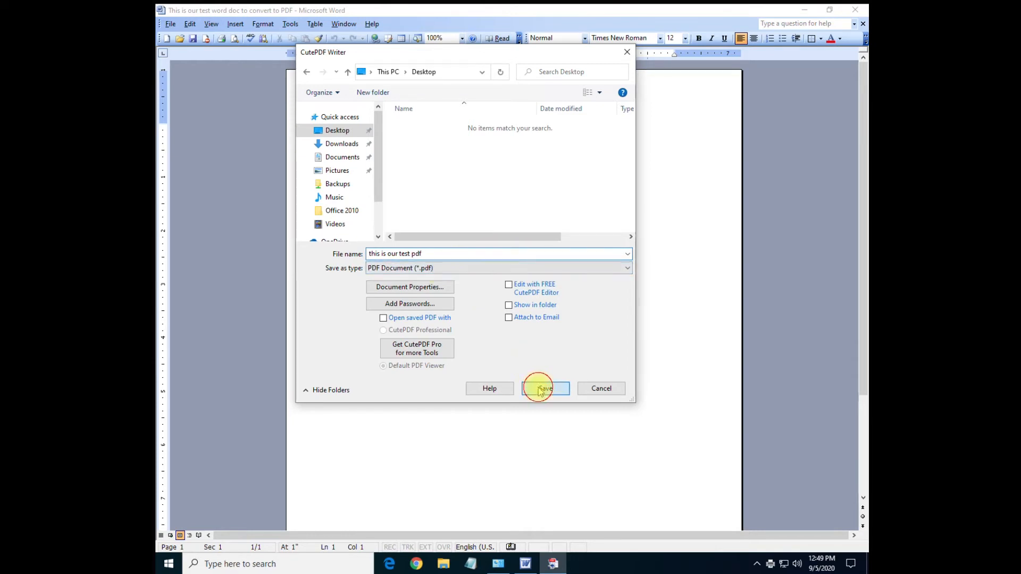
{"action": "left_click", "coordinate": [544, 388]}
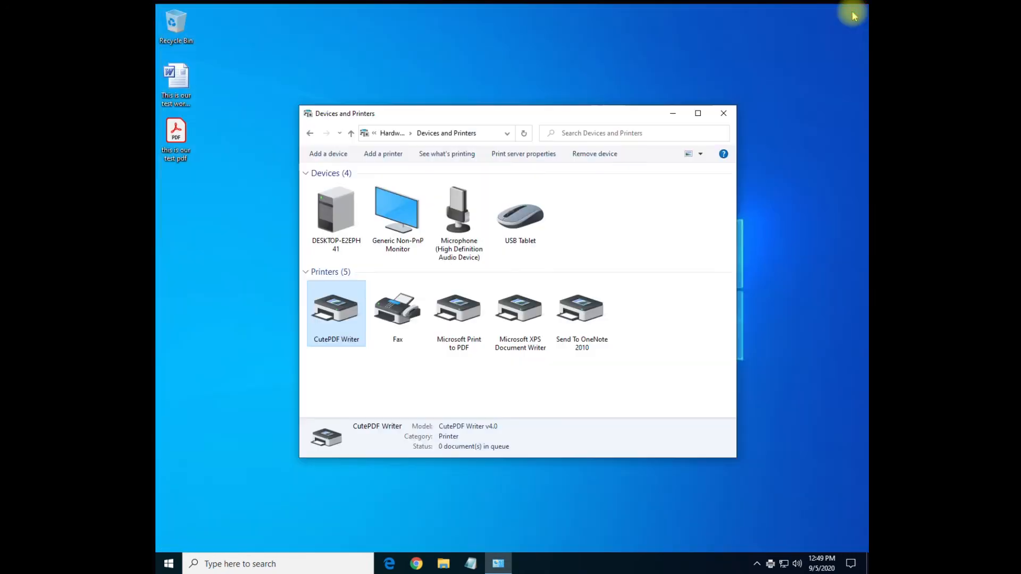
Step: Open the saved 'this is our test pdf' file in Acrobat Reader
{"action": "left_click", "coordinate": [176, 132]}
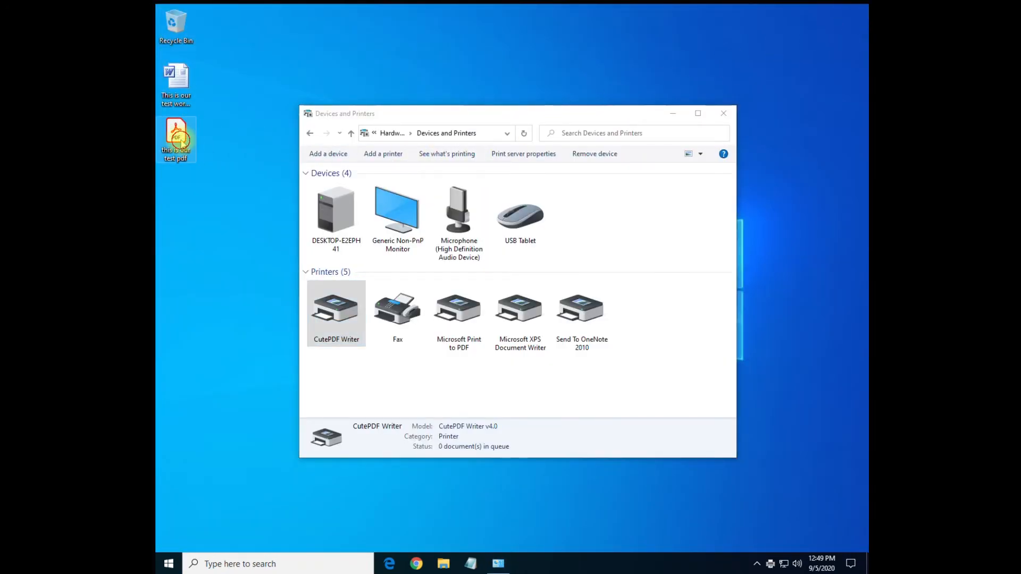
{"action": "mouse_move", "coordinate": [176, 138]}
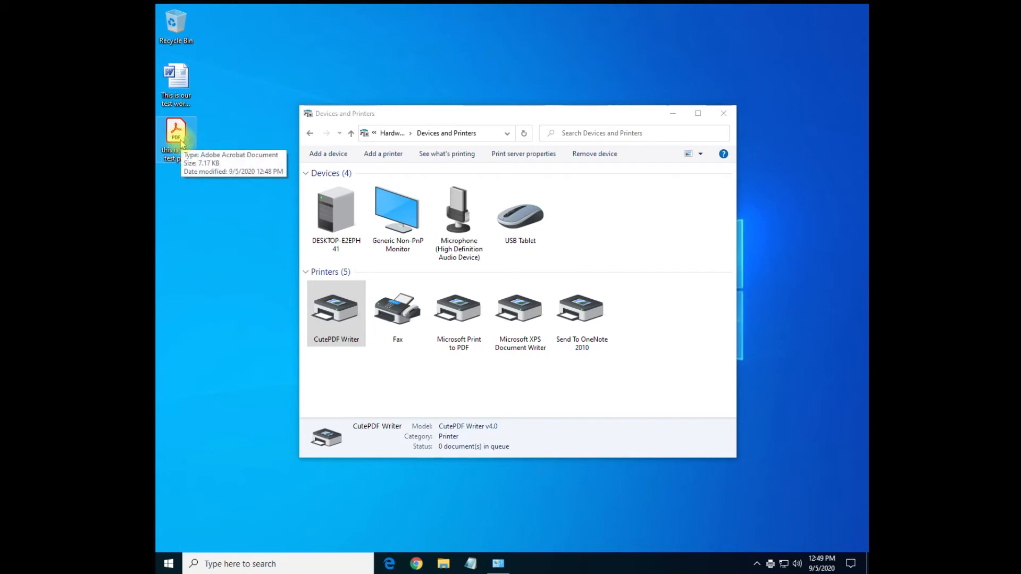
{"action": "double_click", "coordinate": [176, 130]}
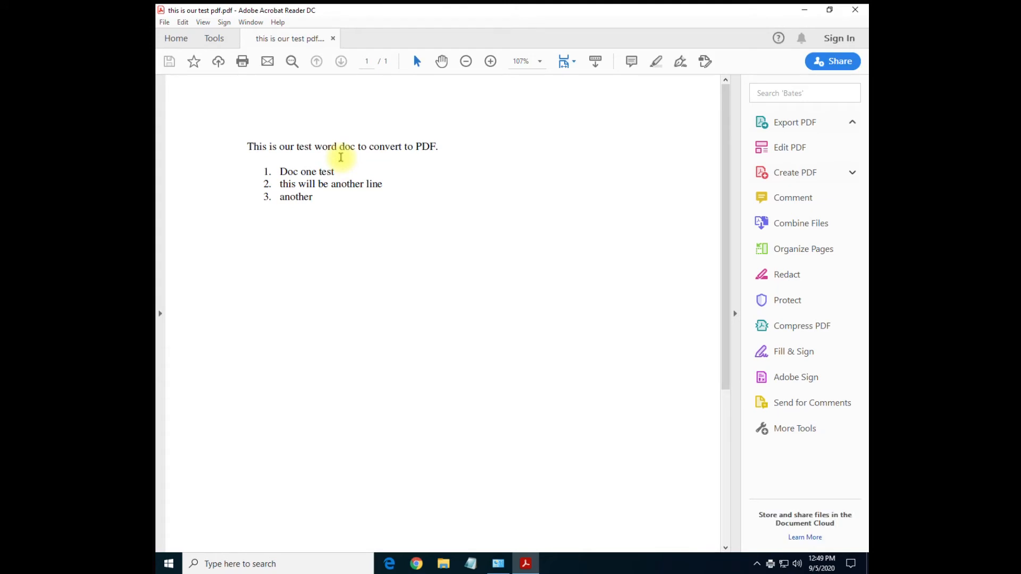
{"action": "mouse_move", "coordinate": [776, 61]}
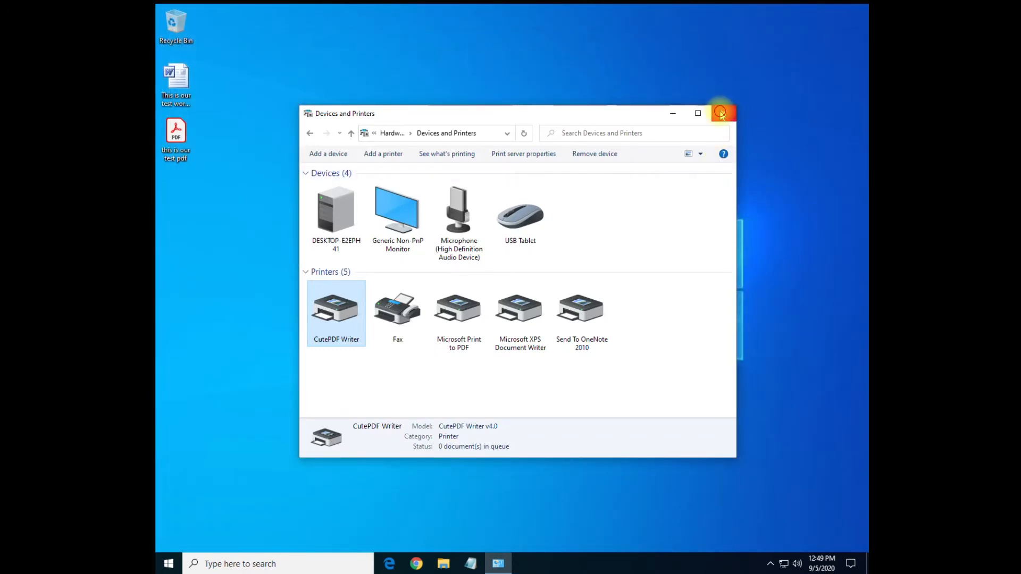
Step: Close Devices and Printers and place the SaveAsPDF add-in installer beside CuteWriter
{"action": "left_click", "coordinate": [721, 114]}
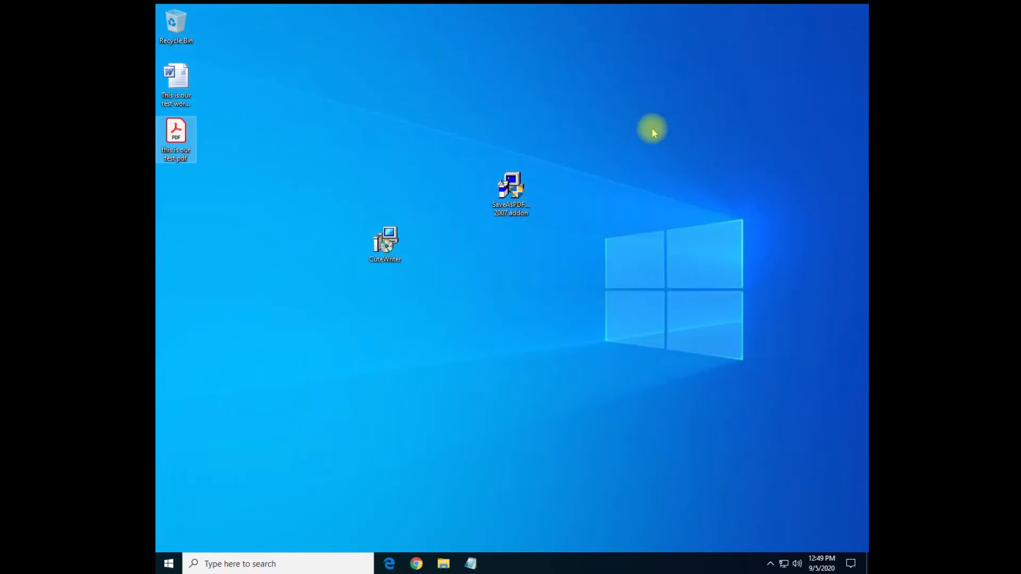
{"action": "left_click_drag", "start_coordinate": [511, 190], "coordinate": [468, 251]}
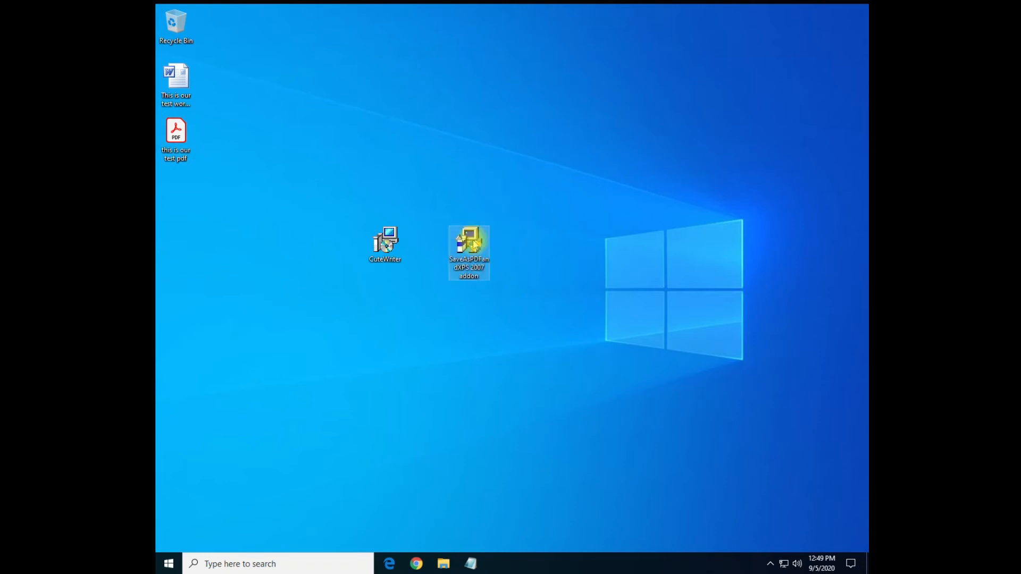
{"action": "mouse_move", "coordinate": [468, 251]}
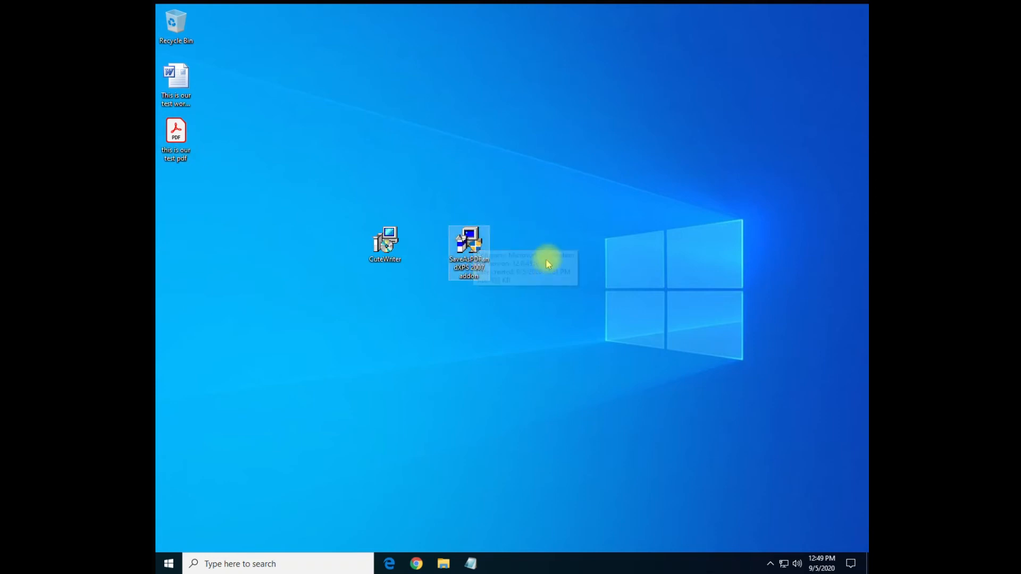
{"action": "mouse_move", "coordinate": [549, 262]}
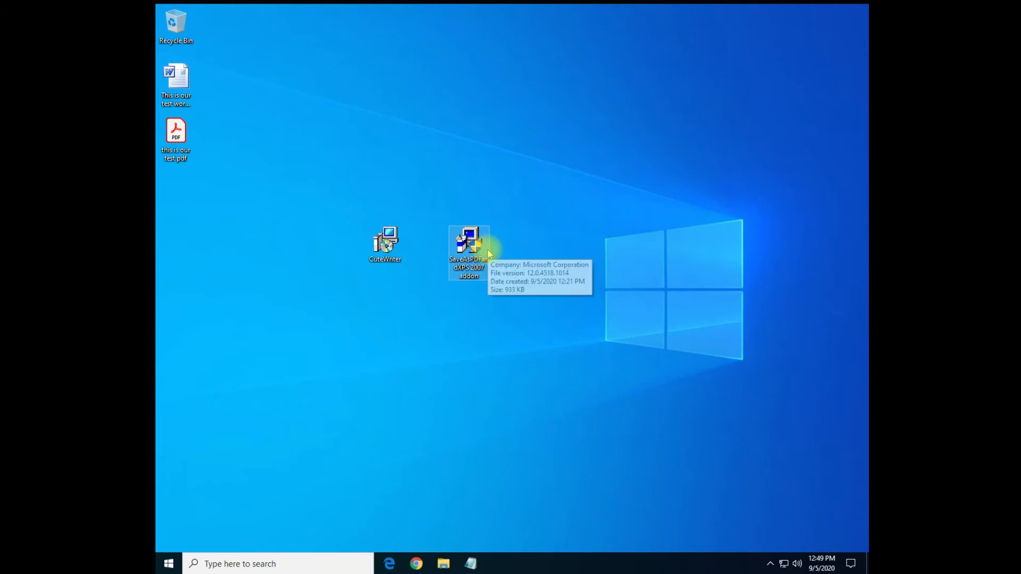
Step: Launch the Save as PDF or XPS 2007 add-in installer
{"action": "double_click", "coordinate": [468, 244]}
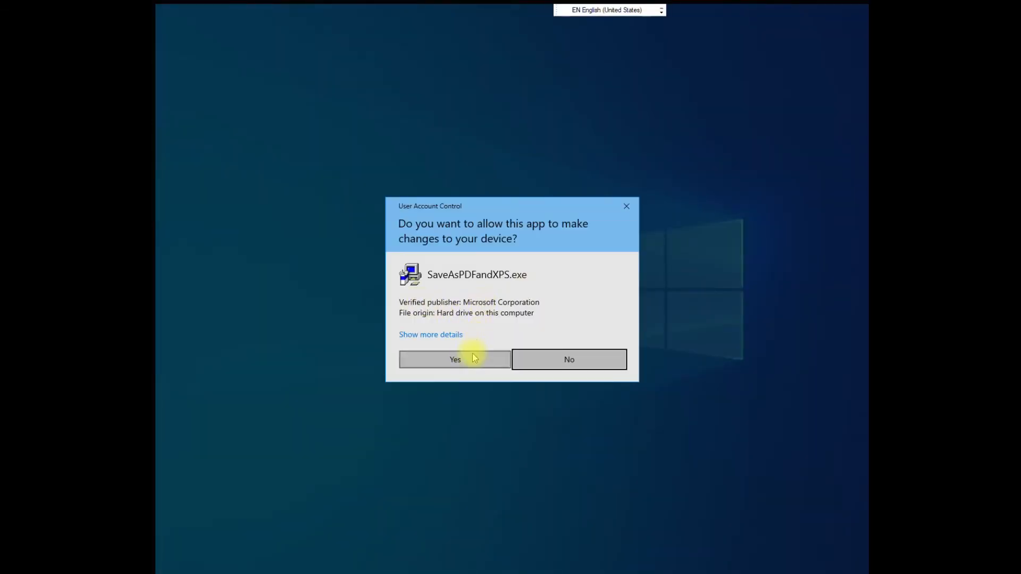
Step: Allow the installer in the UAC prompt and accept the add-in's license terms
{"action": "left_click", "coordinate": [454, 359]}
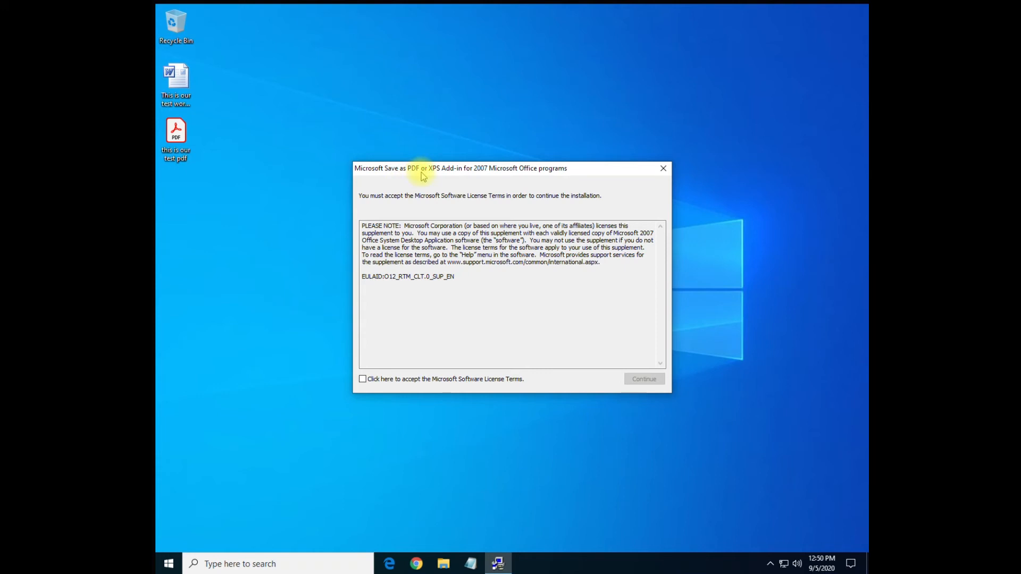
{"action": "mouse_move", "coordinate": [528, 178]}
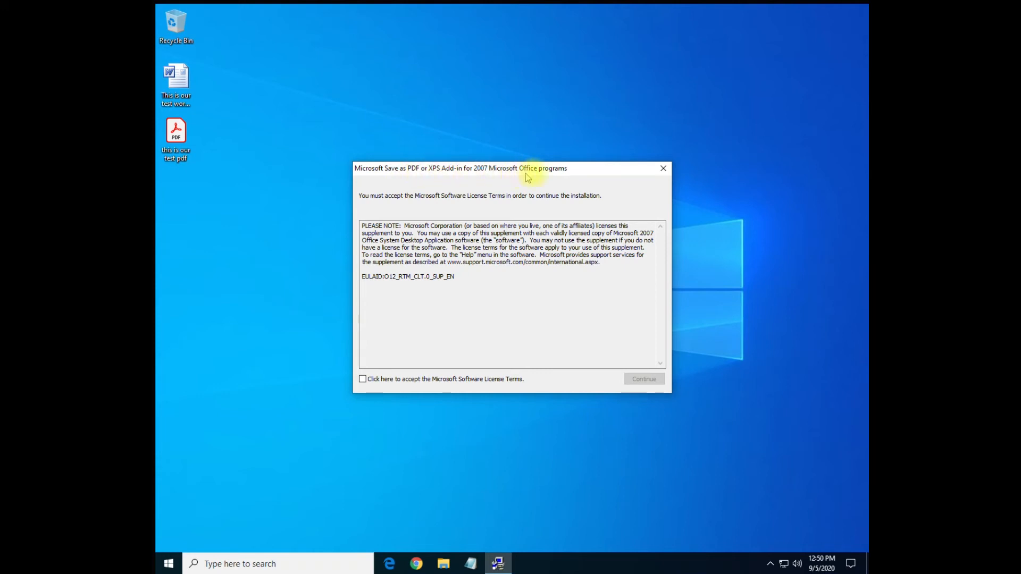
{"action": "mouse_move", "coordinate": [491, 389]}
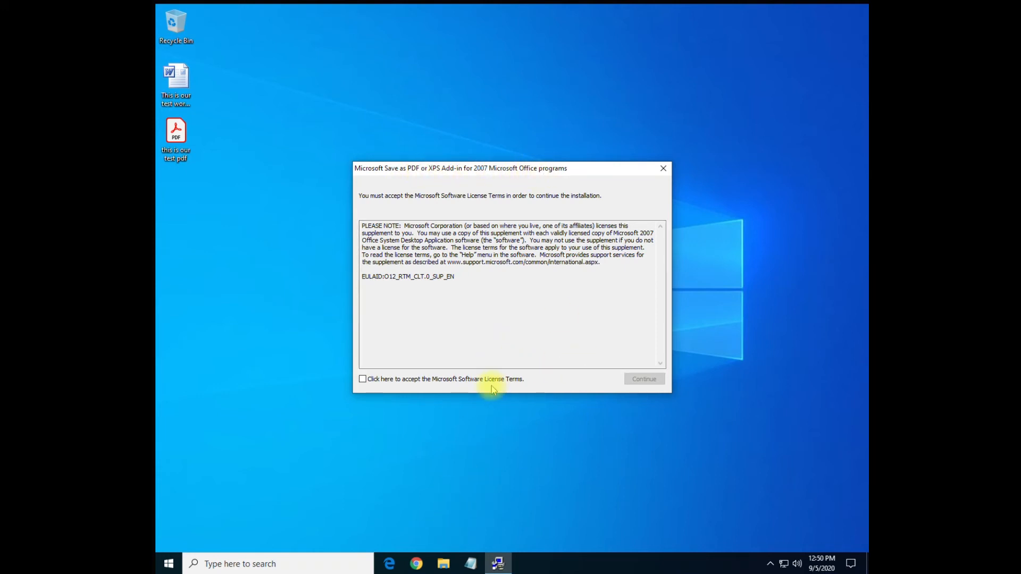
{"action": "left_click", "coordinate": [362, 379]}
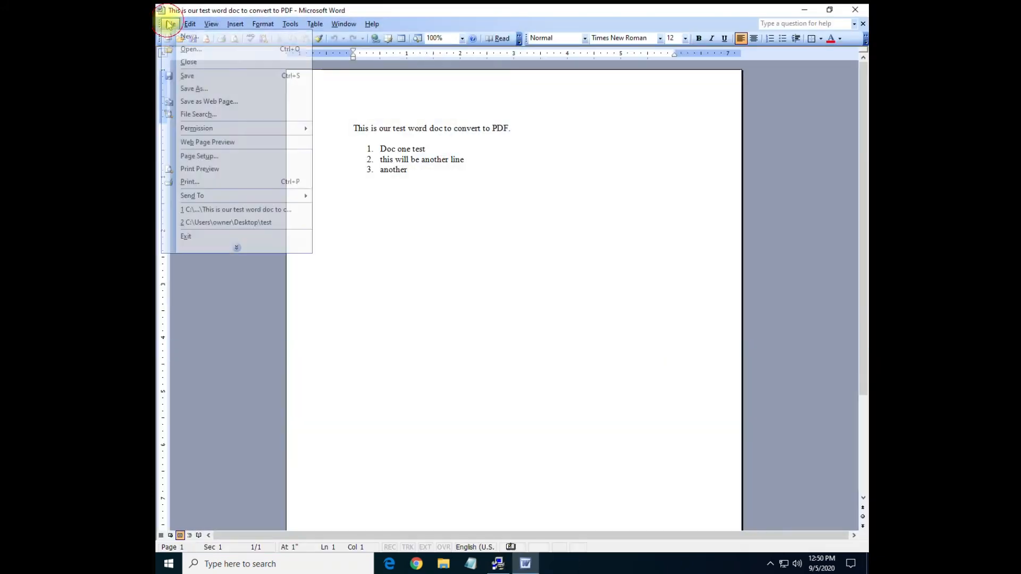
Step: Check Word 2003's Save As file-type list for a PDF option, then exit Word
{"action": "left_click", "coordinate": [193, 88]}
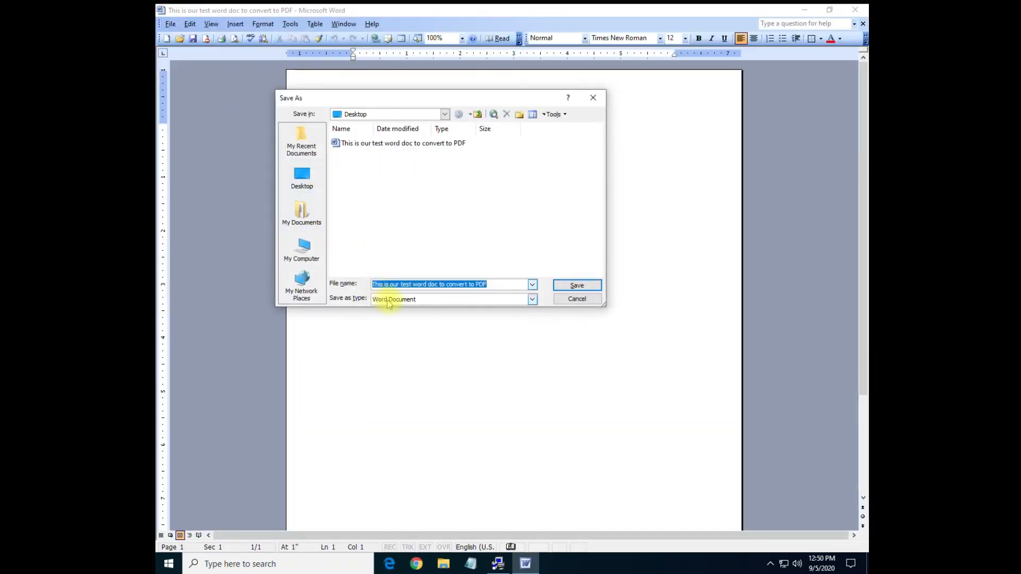
{"action": "left_click", "coordinate": [532, 299]}
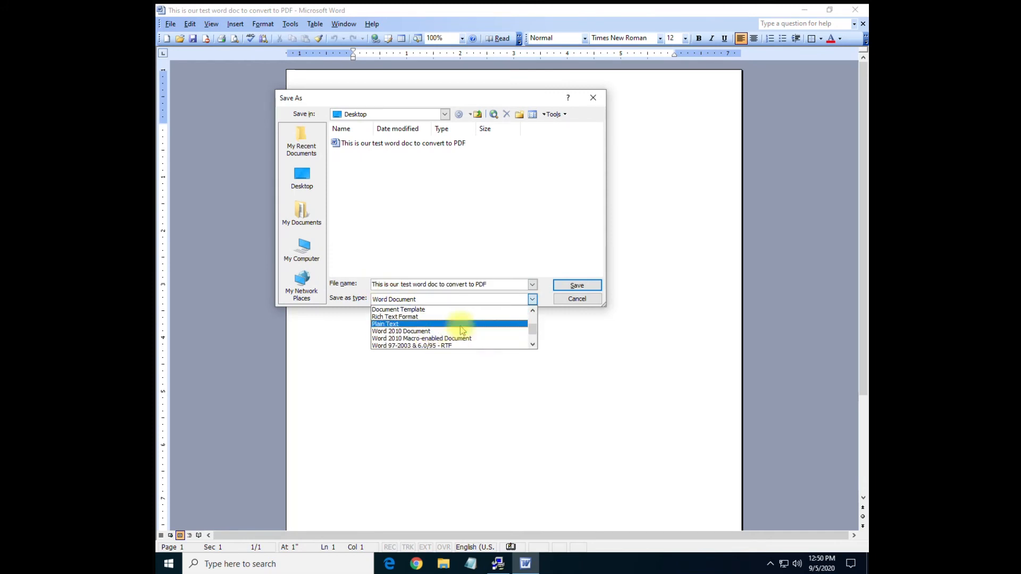
{"action": "left_click", "coordinate": [576, 298]}
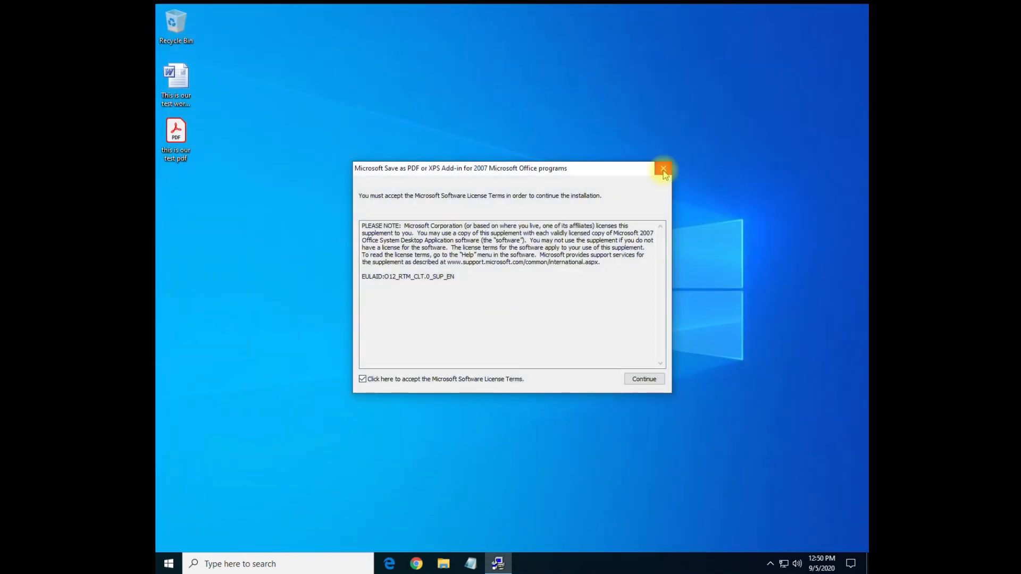
Step: Cancel the Save as PDF or XPS add-in setup and start Word 2010 with a blank document
{"action": "left_click", "coordinate": [663, 169]}
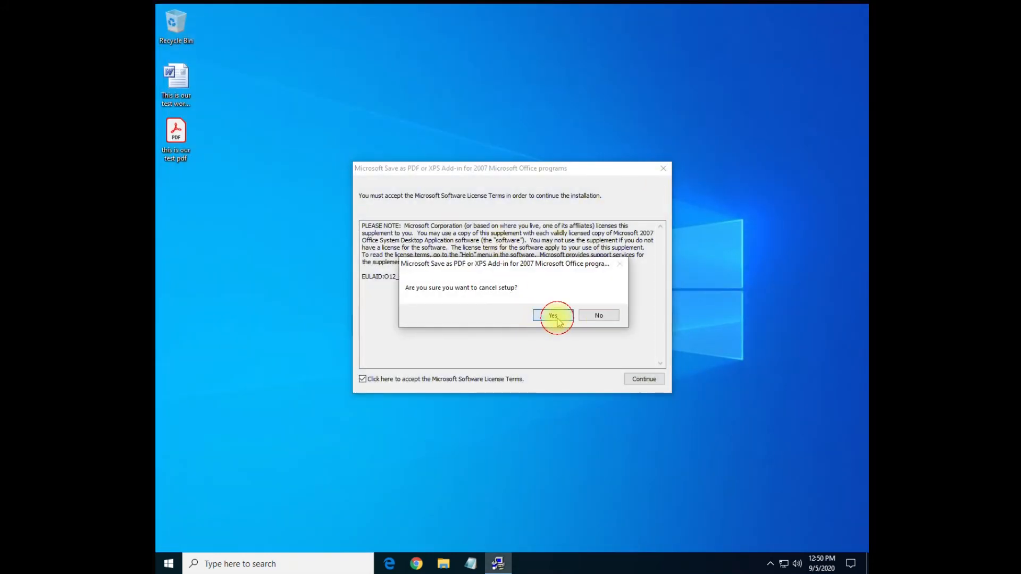
{"action": "left_click", "coordinate": [552, 315]}
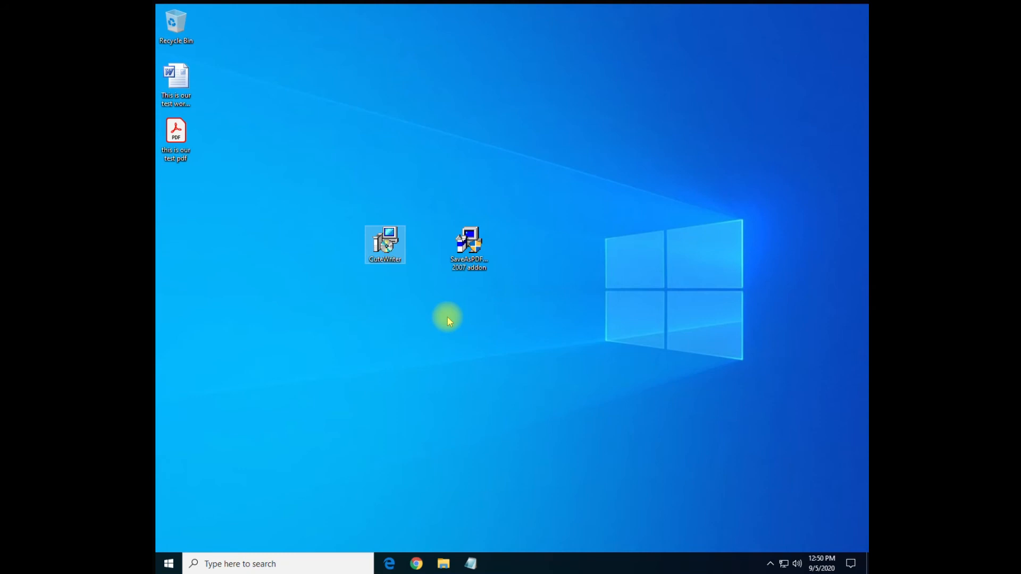
{"action": "double_click", "coordinate": [384, 245]}
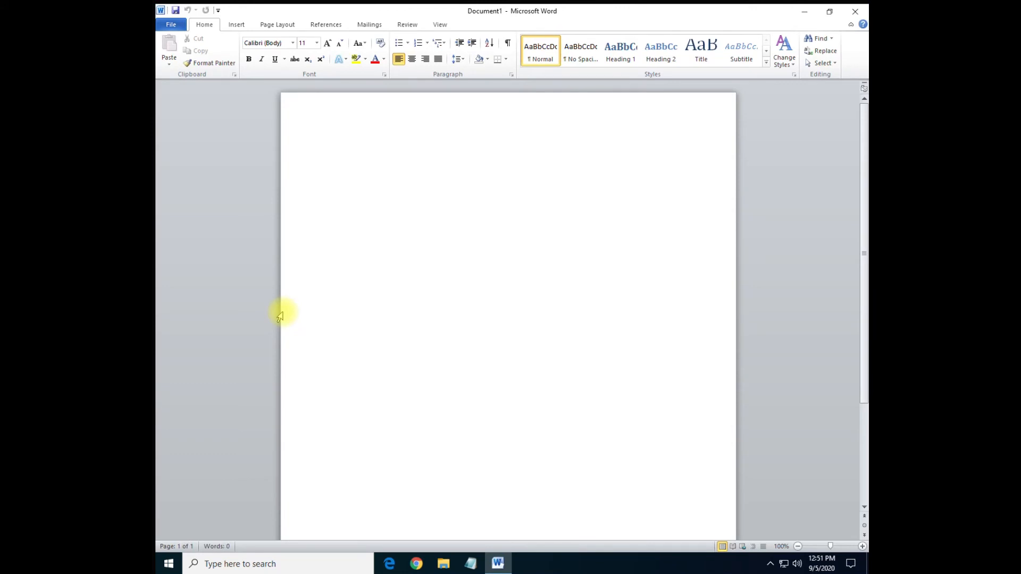
Step: Write 'test' in Document1 and save it as test.pdf using the PDF save format
{"action": "type", "text": "test"}
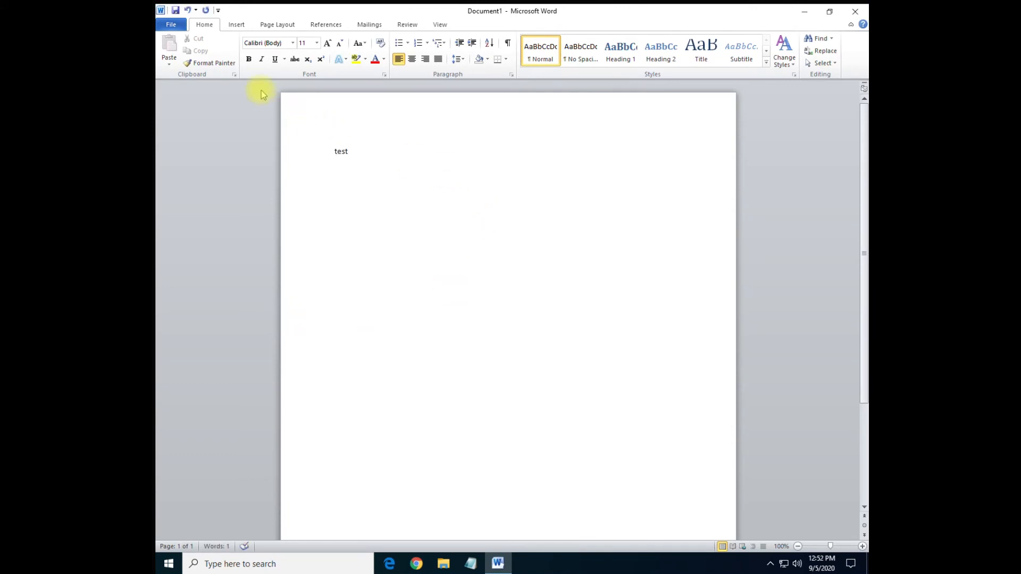
{"action": "left_click", "coordinate": [170, 25]}
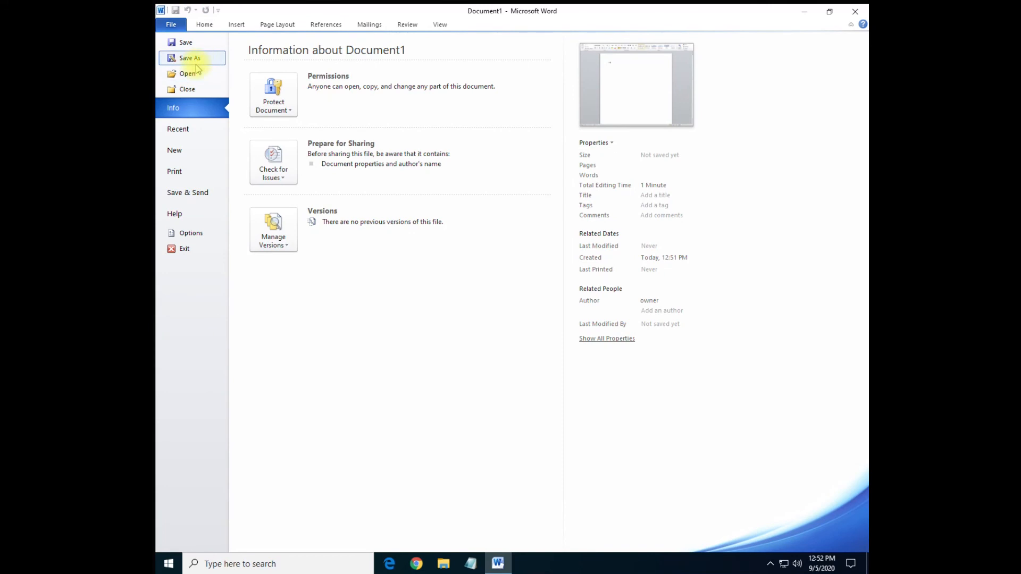
{"action": "left_click", "coordinate": [189, 58]}
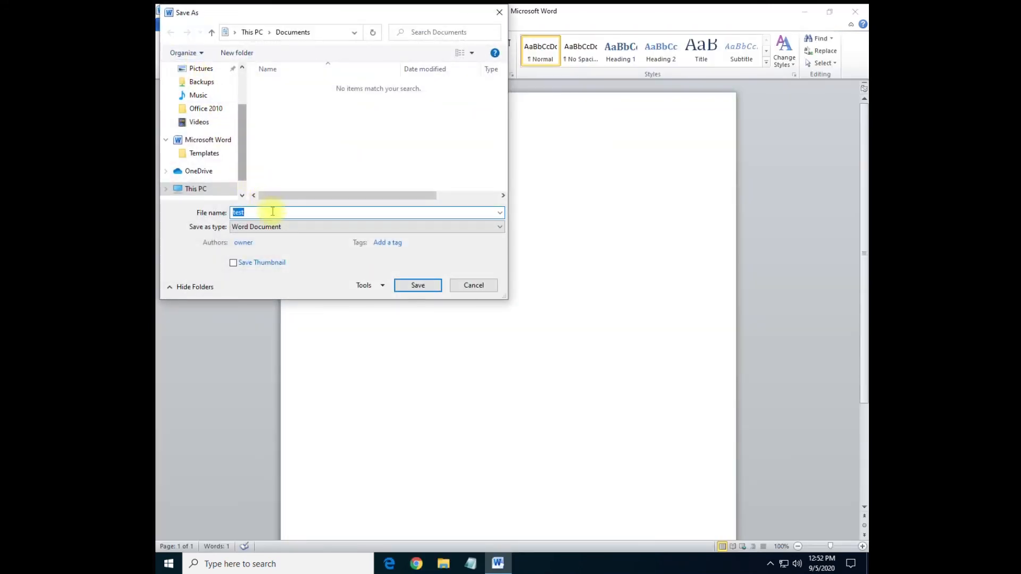
{"action": "left_click", "coordinate": [367, 225]}
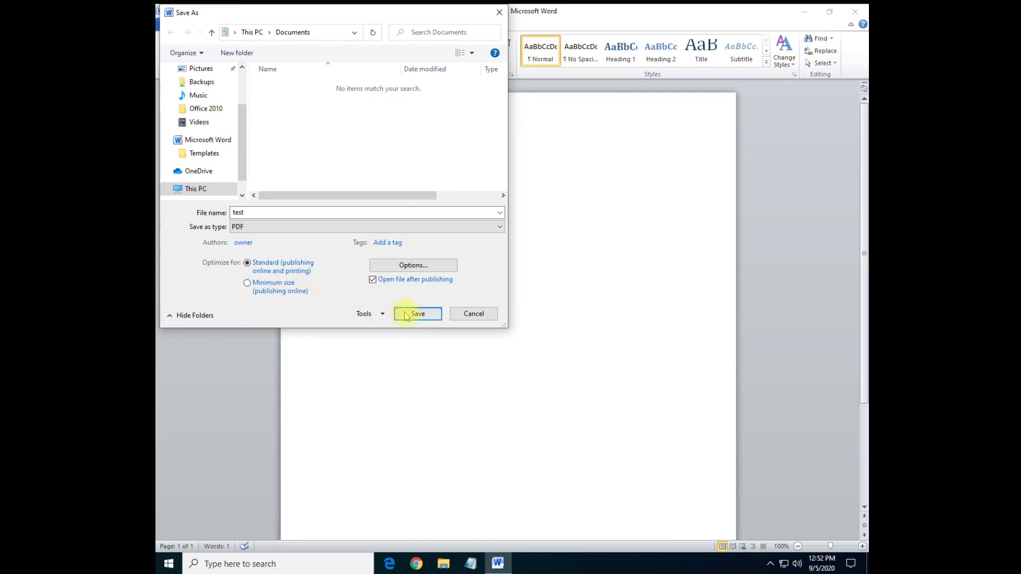
{"action": "left_click", "coordinate": [417, 313]}
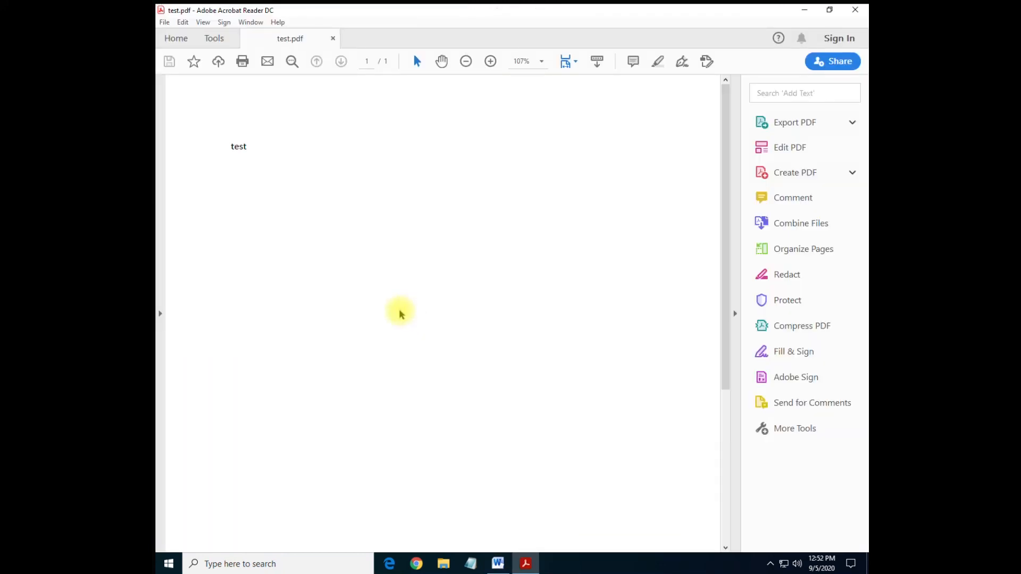
{"action": "mouse_move", "coordinate": [467, 268]}
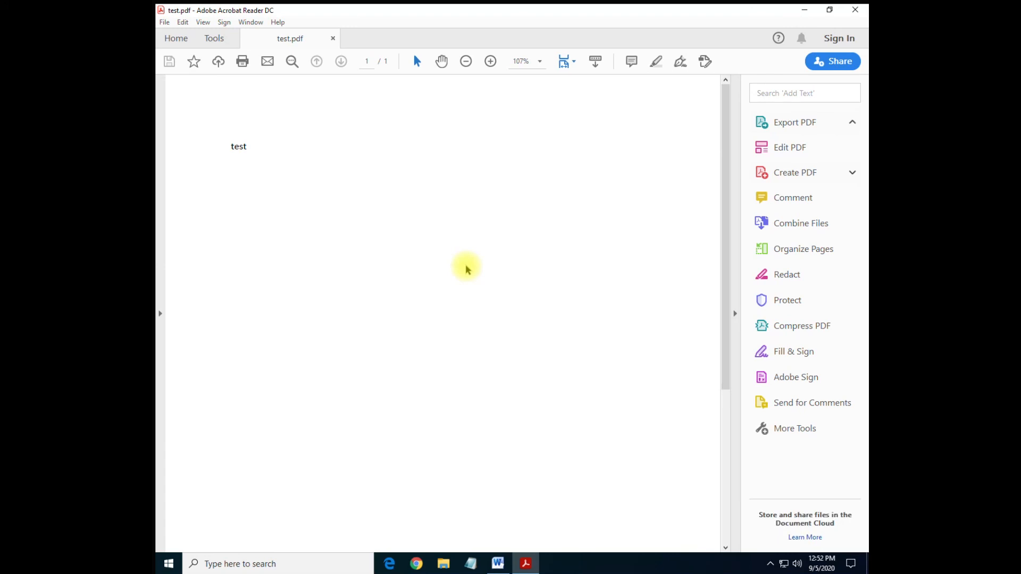
Step: Close test.pdf in Acrobat Reader and close Word 2010, discarding Document1's changes
{"action": "left_click", "coordinate": [793, 121]}
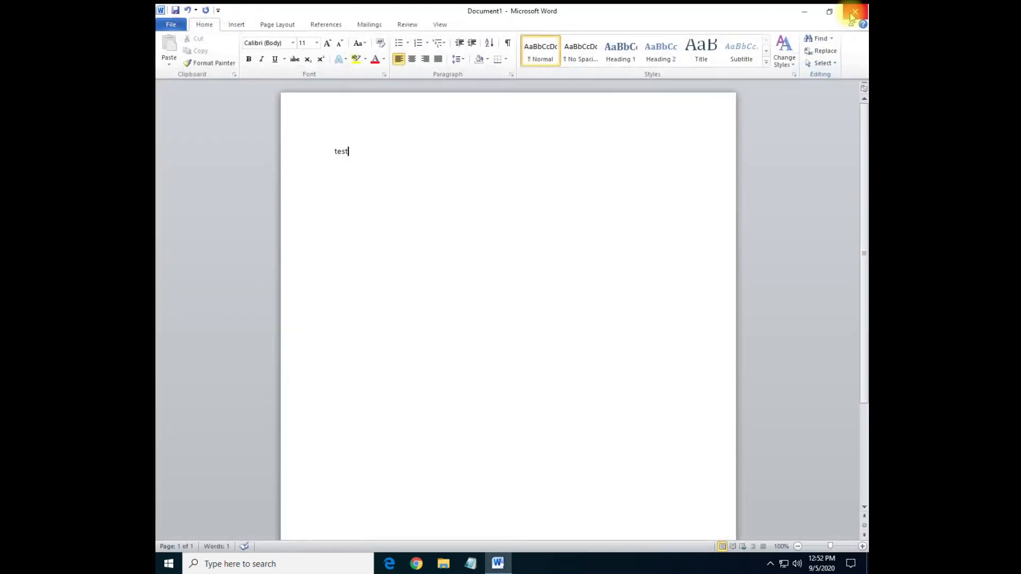
{"action": "left_click", "coordinate": [854, 12]}
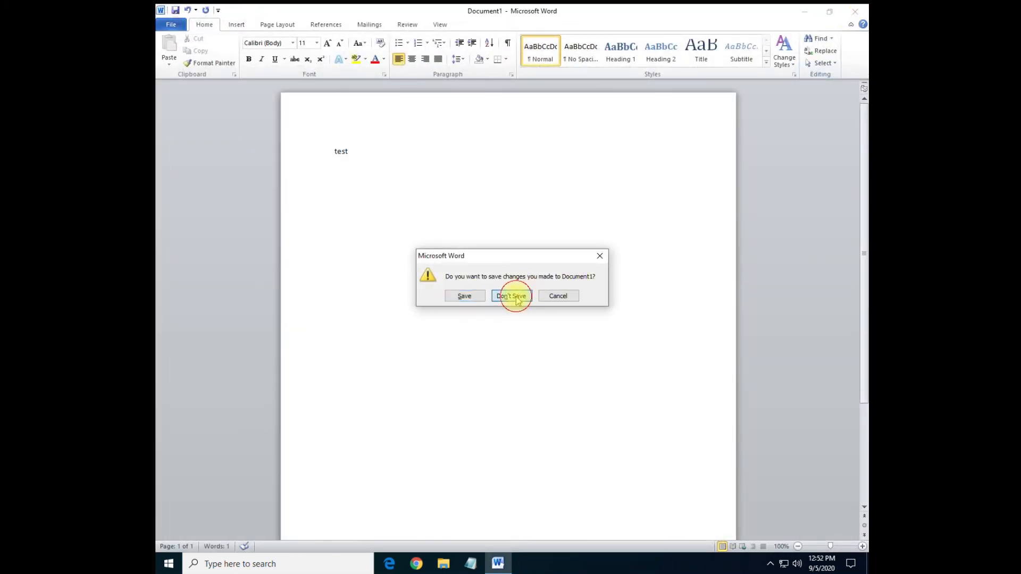
{"action": "left_click", "coordinate": [510, 295]}
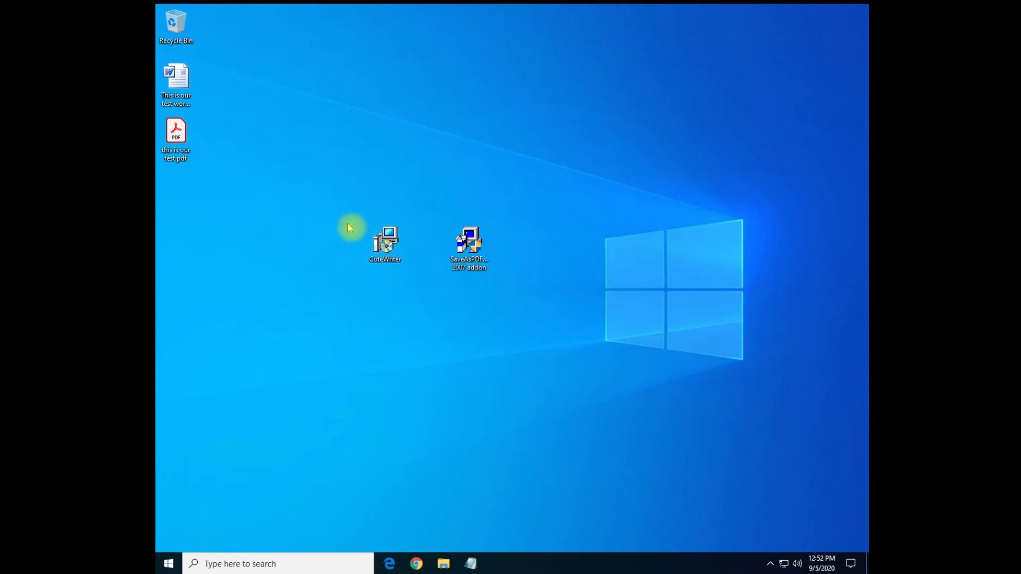
Step: Move the CuteWriter installer icon further left on the desktop
{"action": "left_click_drag", "start_coordinate": [384, 243], "coordinate": [343, 243]}
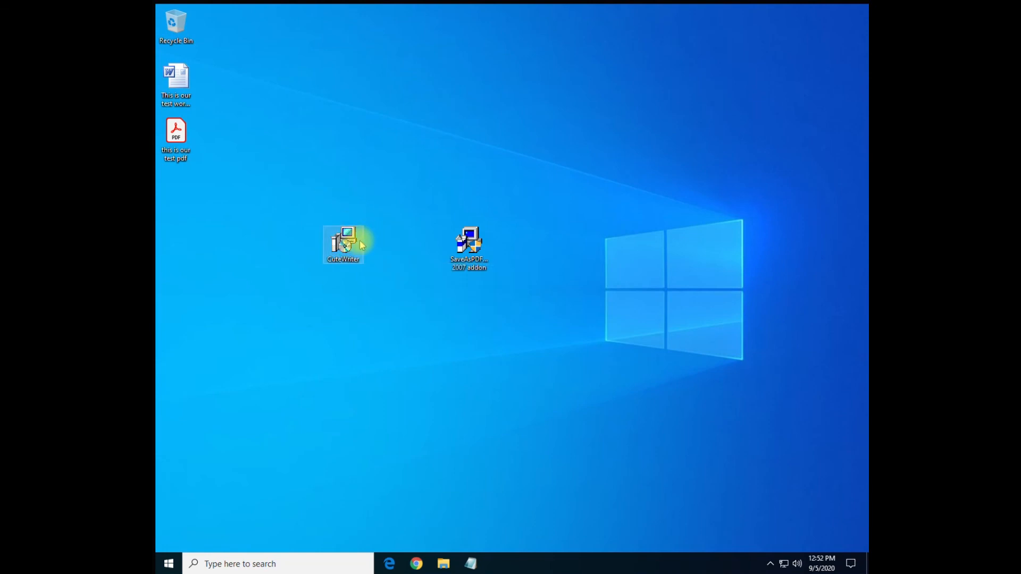
{"action": "mouse_move", "coordinate": [344, 245]}
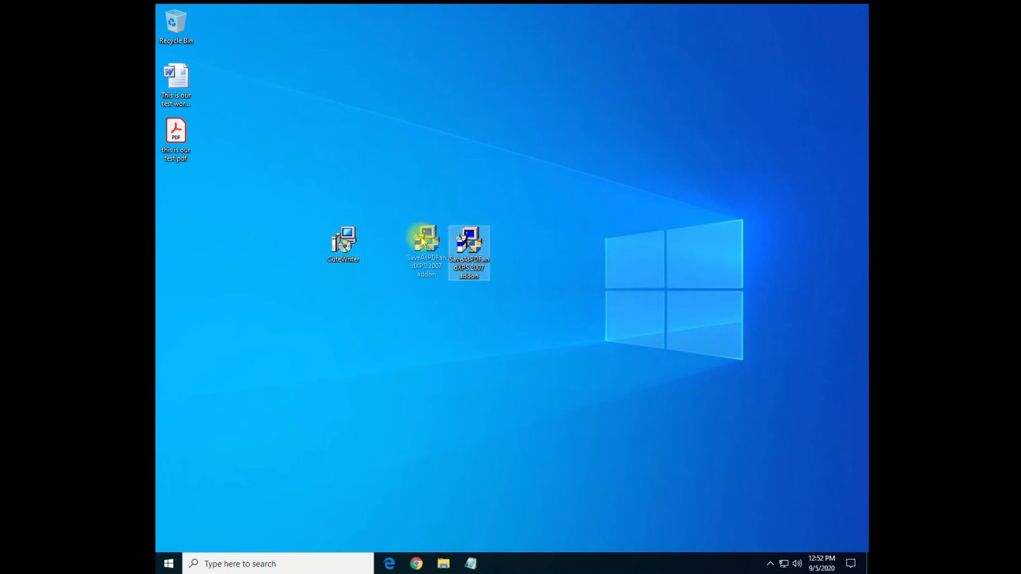
{"action": "mouse_move", "coordinate": [426, 244]}
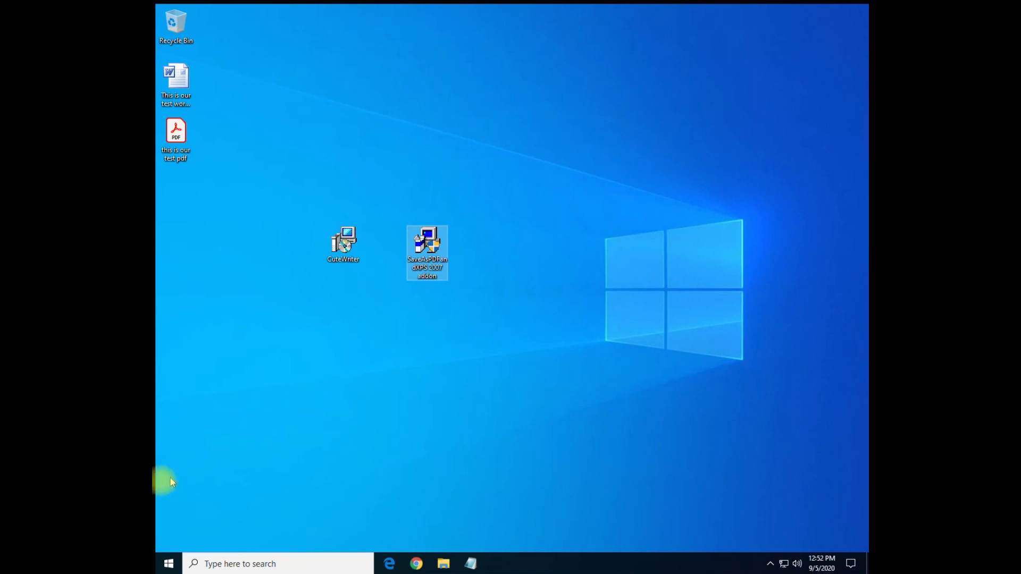
{"action": "mouse_move", "coordinate": [158, 489]}
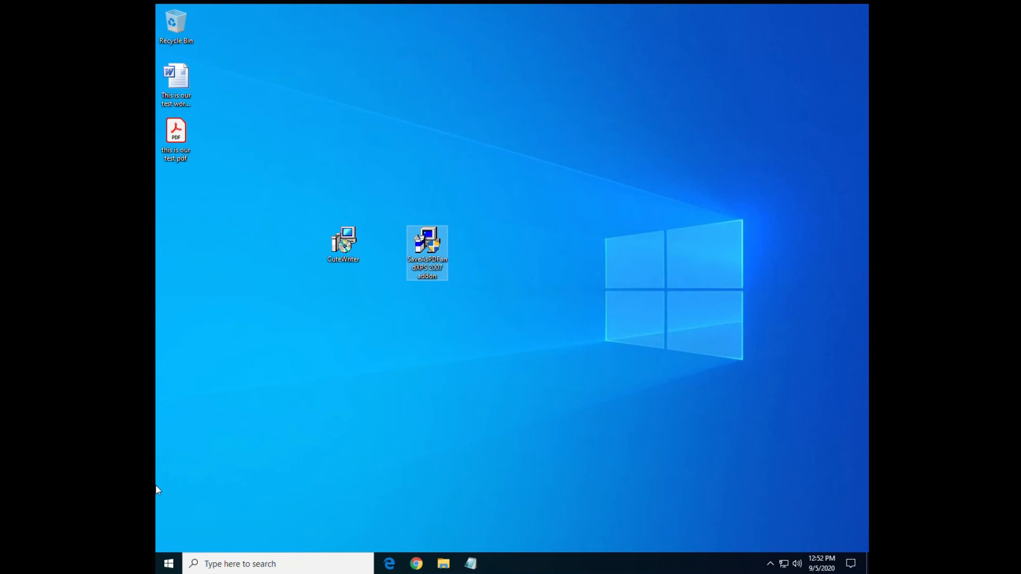